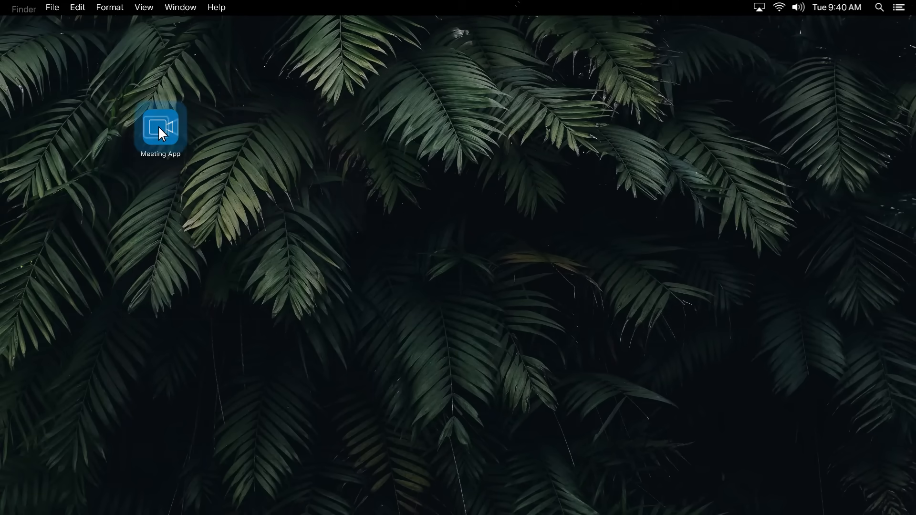
Launch Meeting App from its desktop icon to show the contact card grid.
{"action": "double_click", "coordinate": [160, 125]}
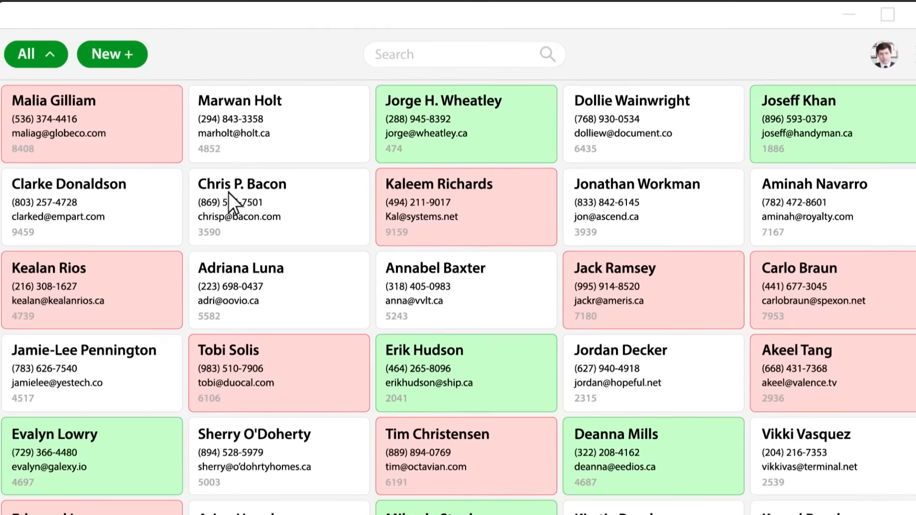
{"action": "mouse_move", "coordinate": [291, 204]}
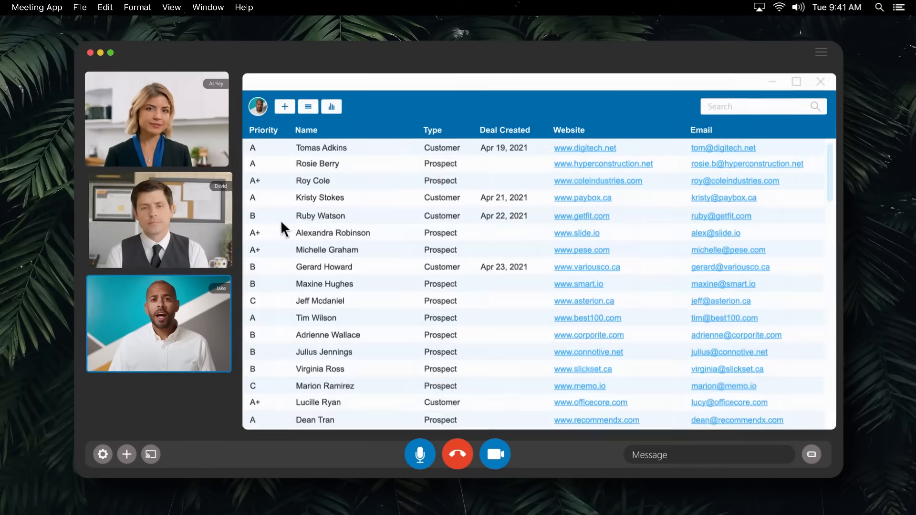
Scroll the CRM table and open the Bluth Co. prospect's contact record.
{"action": "scroll", "scroll_direction": "down", "scroll_amount": 3}
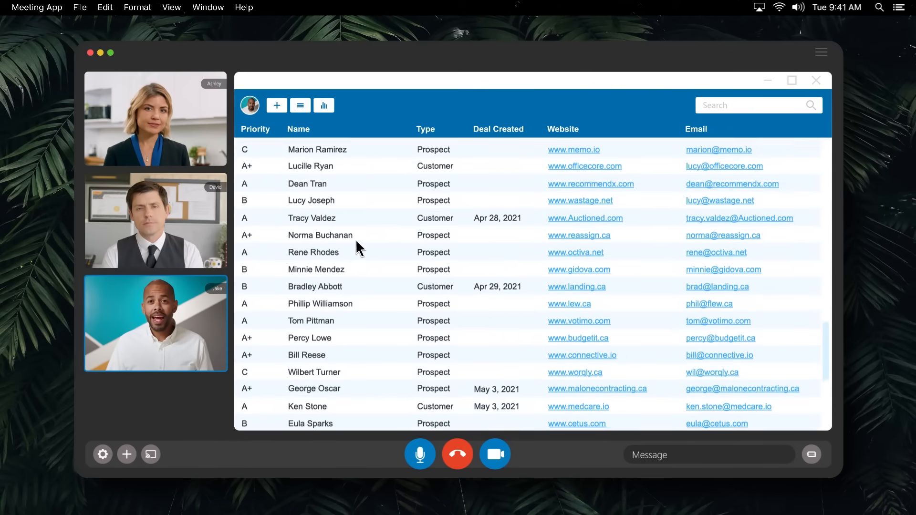
{"action": "scroll", "scroll_direction": "down", "scroll_amount": 3}
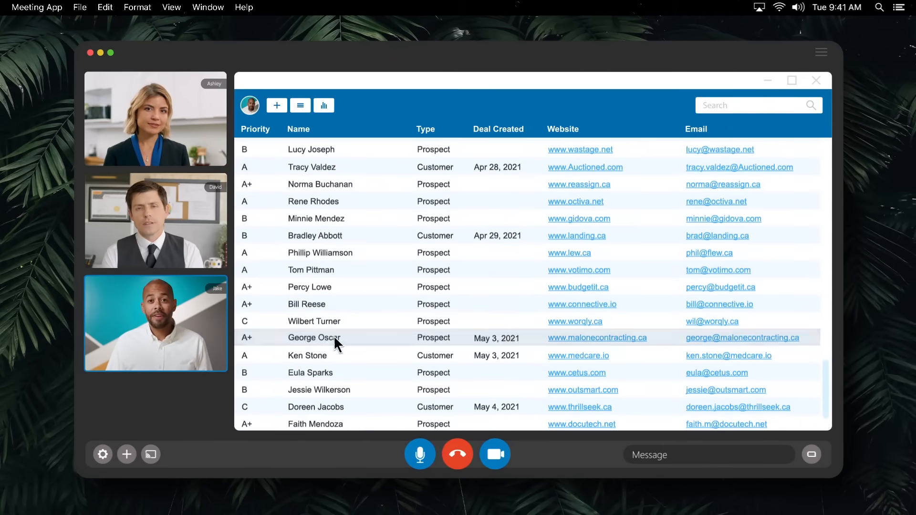
{"action": "left_click", "coordinate": [314, 338]}
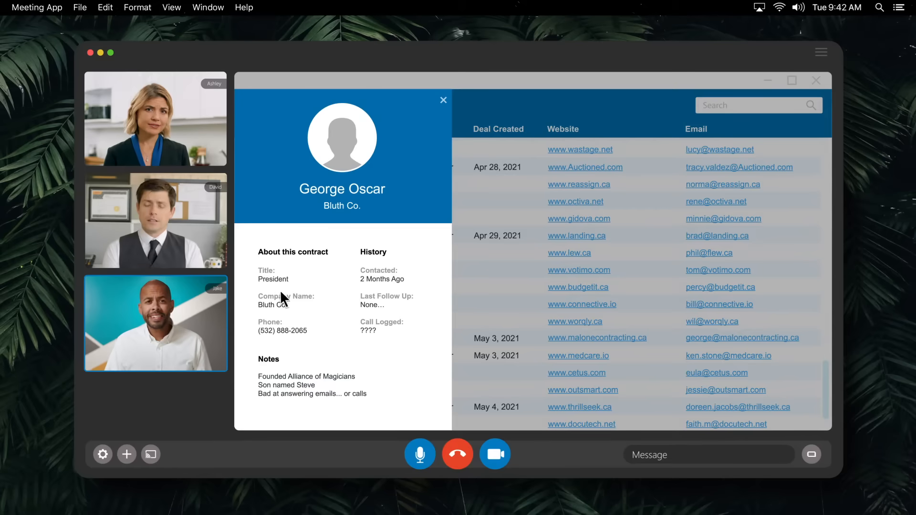
{"action": "left_click", "coordinate": [443, 100]}
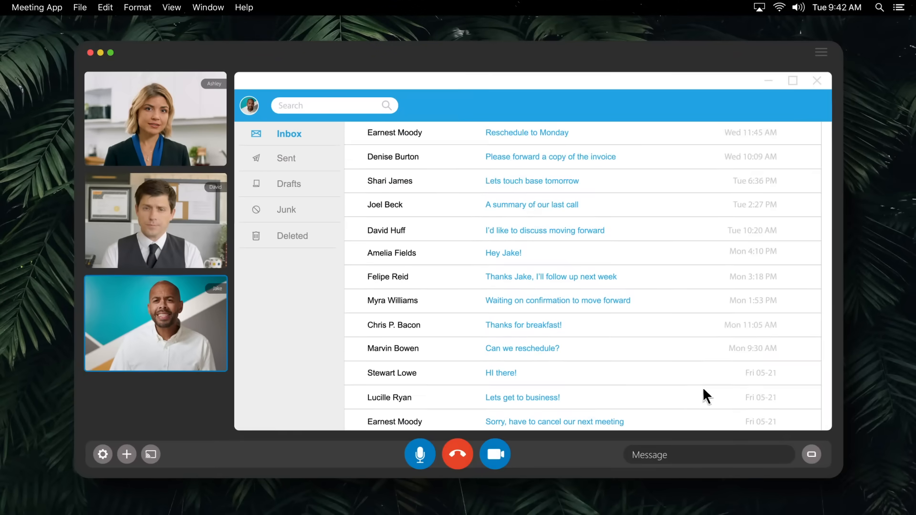
{"action": "left_click", "coordinate": [524, 324]}
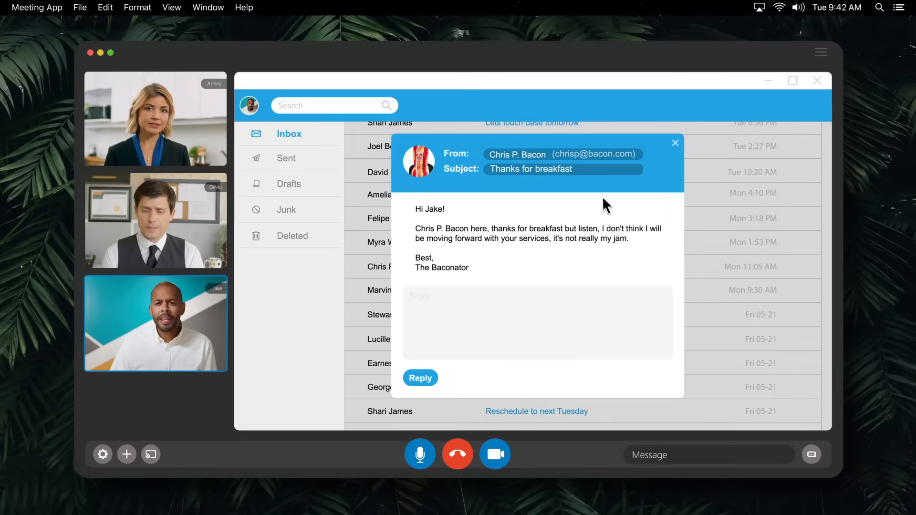
{"action": "left_click", "coordinate": [674, 143]}
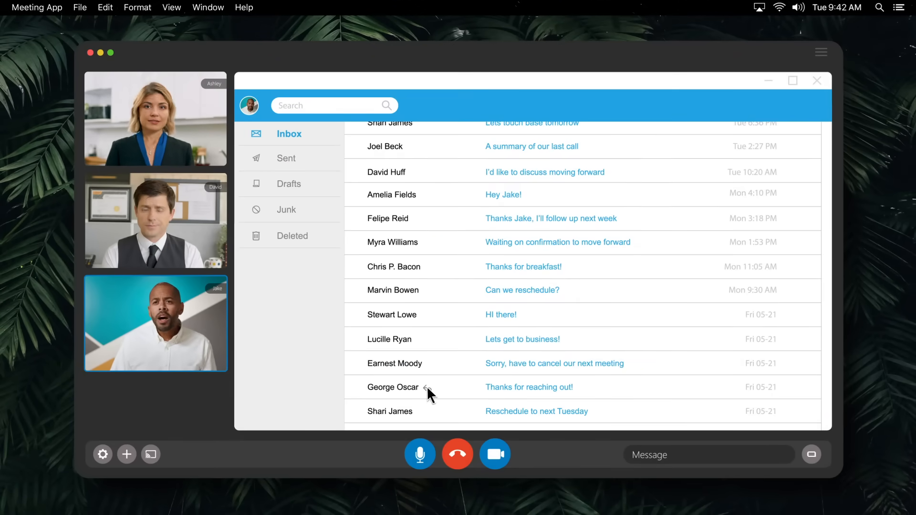
{"action": "left_click", "coordinate": [393, 387]}
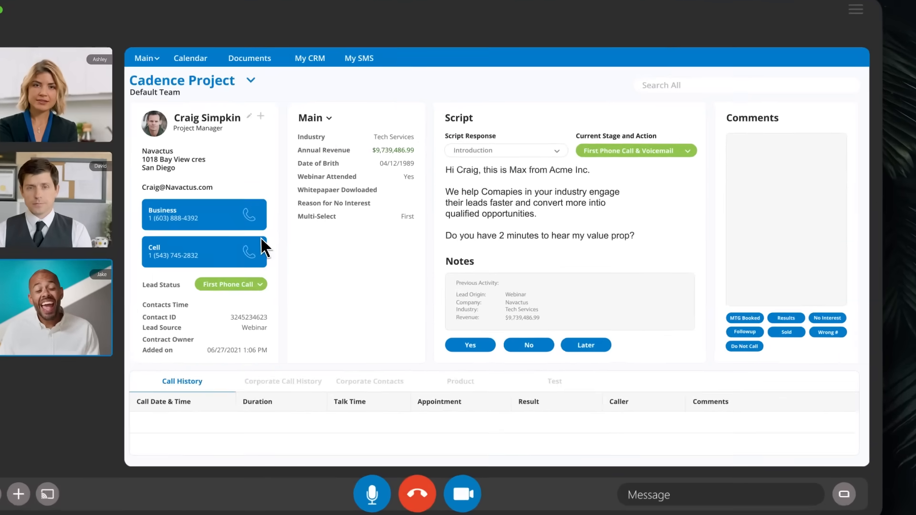
Dial the Cadence Project lead's cell phone number from the VanillaSoft lead screen.
{"action": "left_click", "coordinate": [255, 251]}
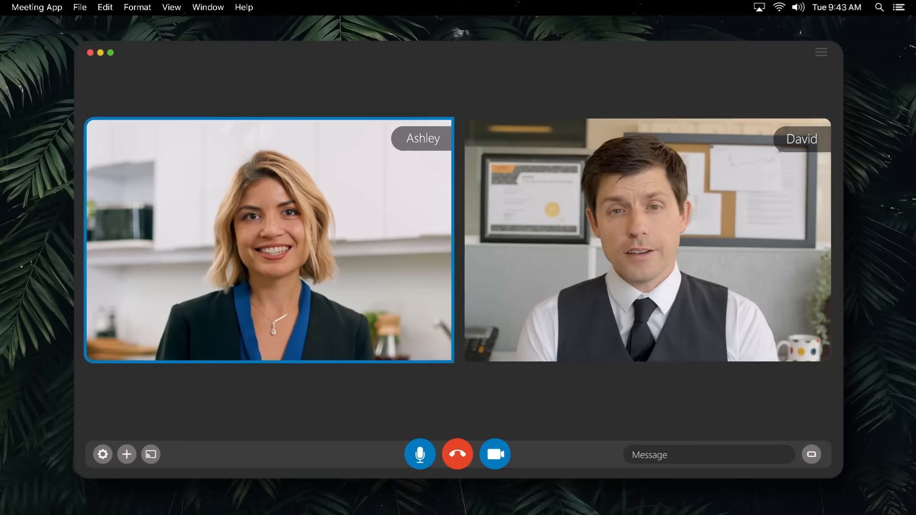
Stop screen sharing so only Ashley's and David's video tiles remain.
{"action": "left_click", "coordinate": [647, 239]}
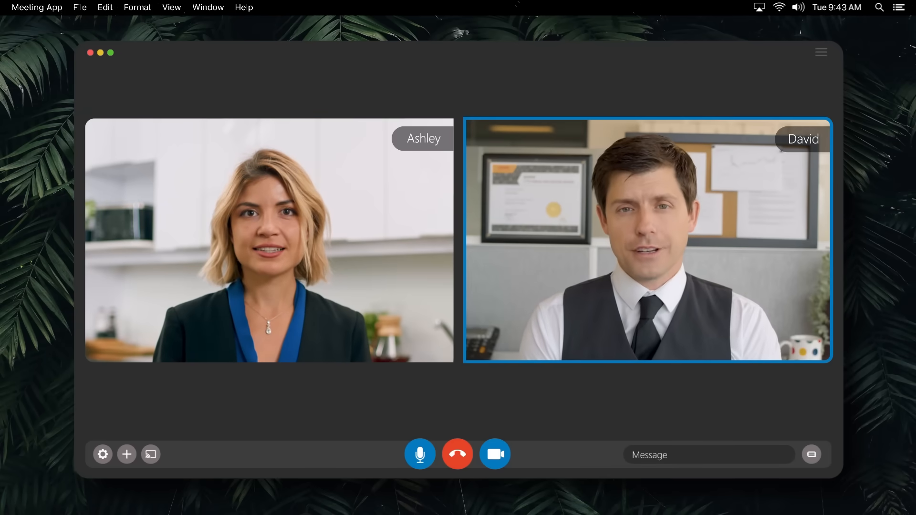